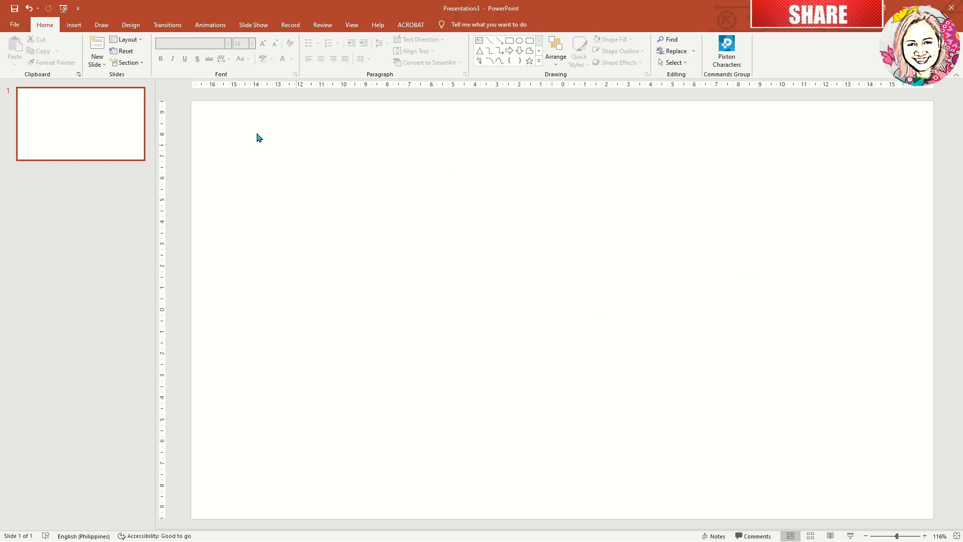
Insert Picture2.jpg, the man on the paved plaza, from this device.
click(74, 47)
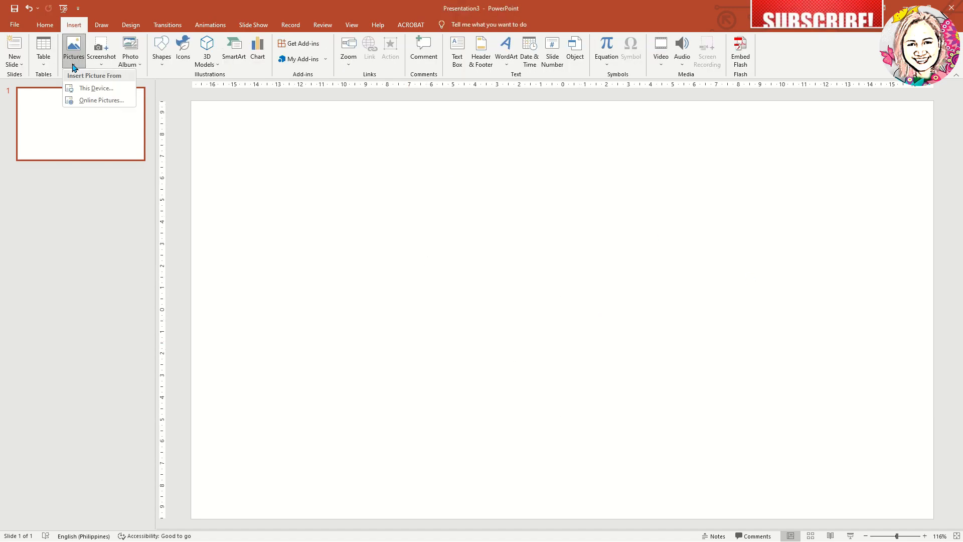
click(96, 88)
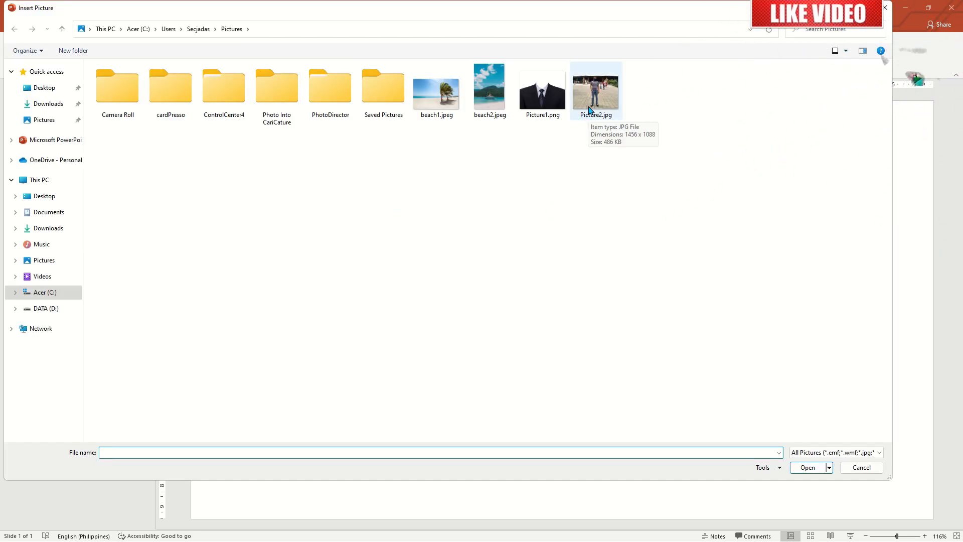
click(807, 468)
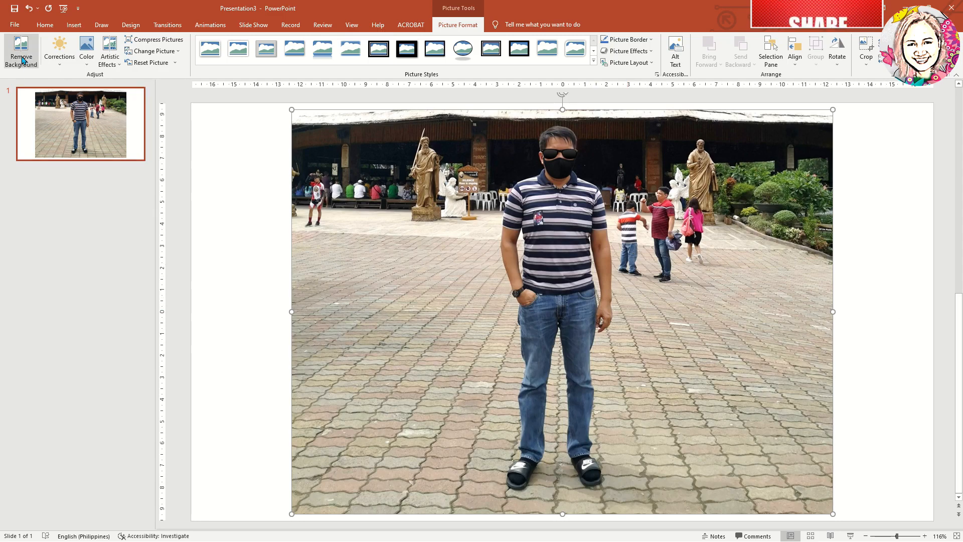
Start Remove Background on the plaza photo of the man.
click(21, 45)
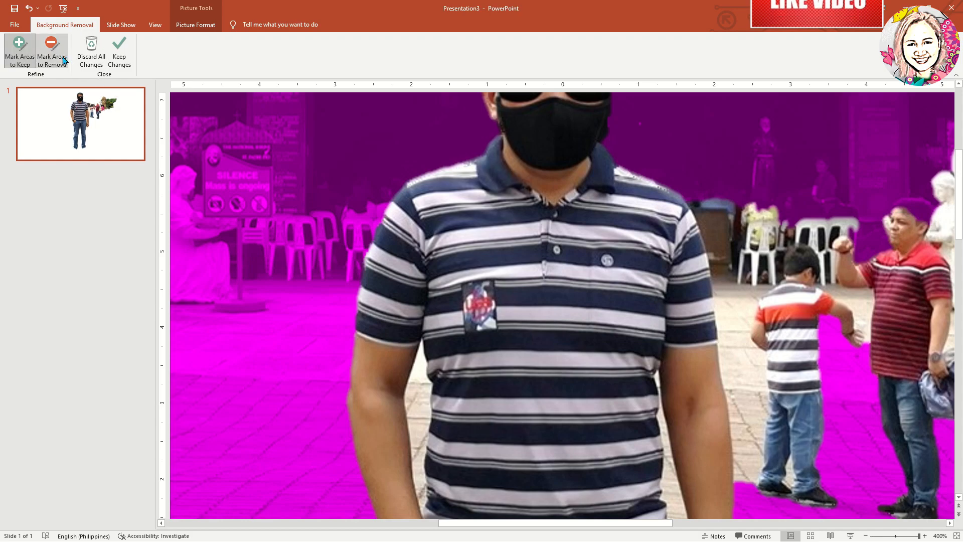
Mark the bystanders and leftover plaza for removal, working down the picture.
click(51, 48)
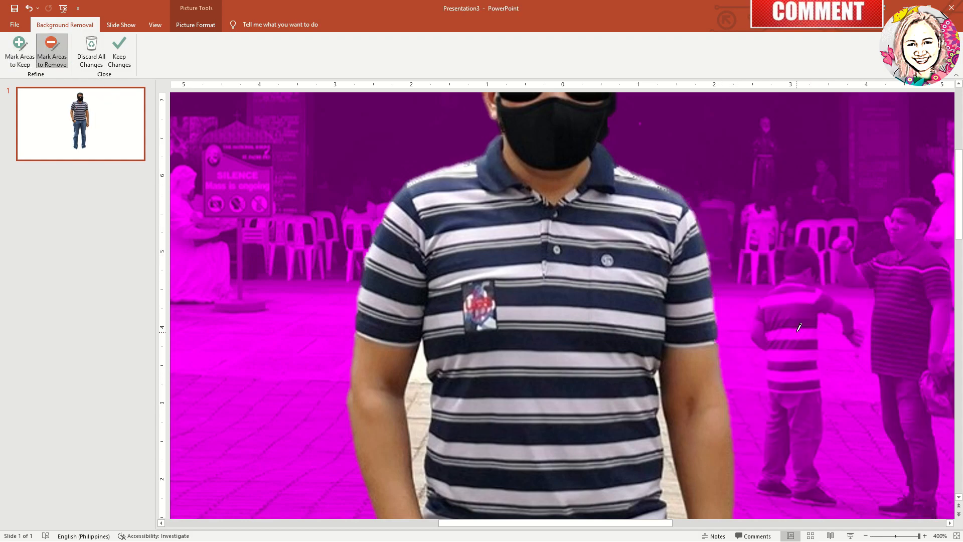
scroll(down, 3)
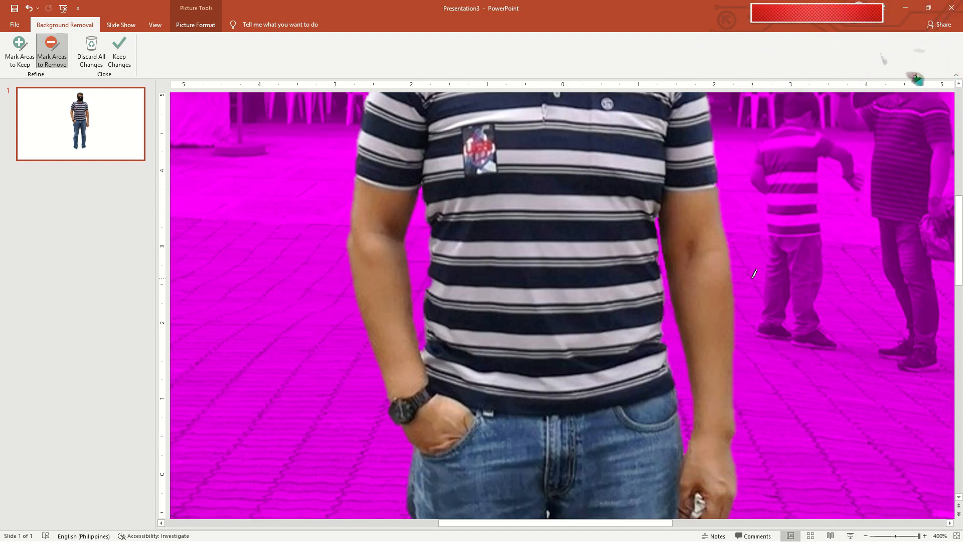
scroll(down, 3)
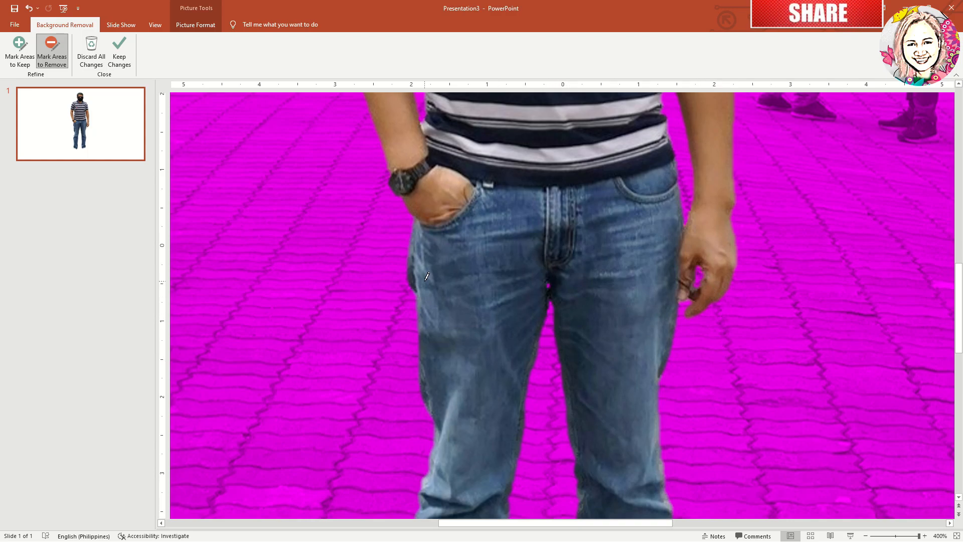
scroll(down, 3)
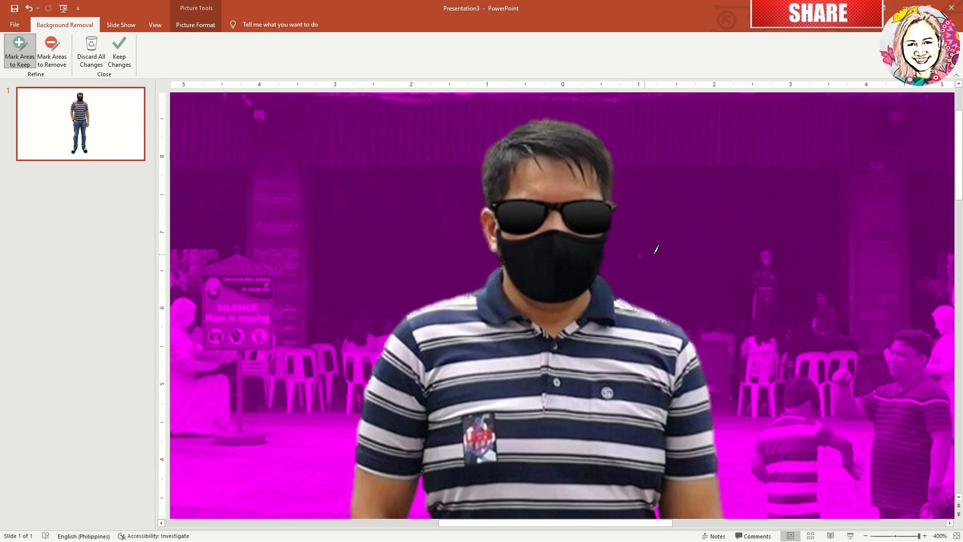
Touch up the marked areas and keep the changes, leaving the man on white.
click(52, 48)
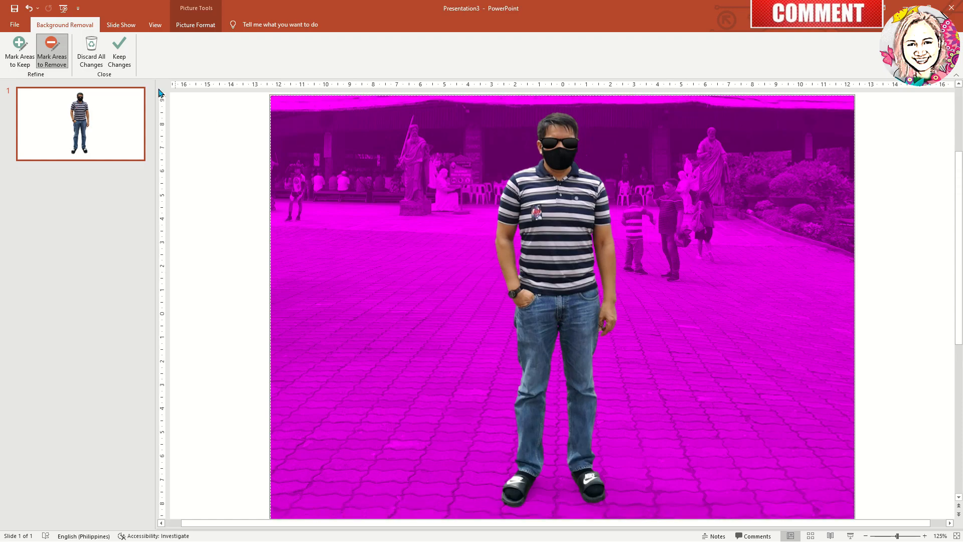
click(119, 44)
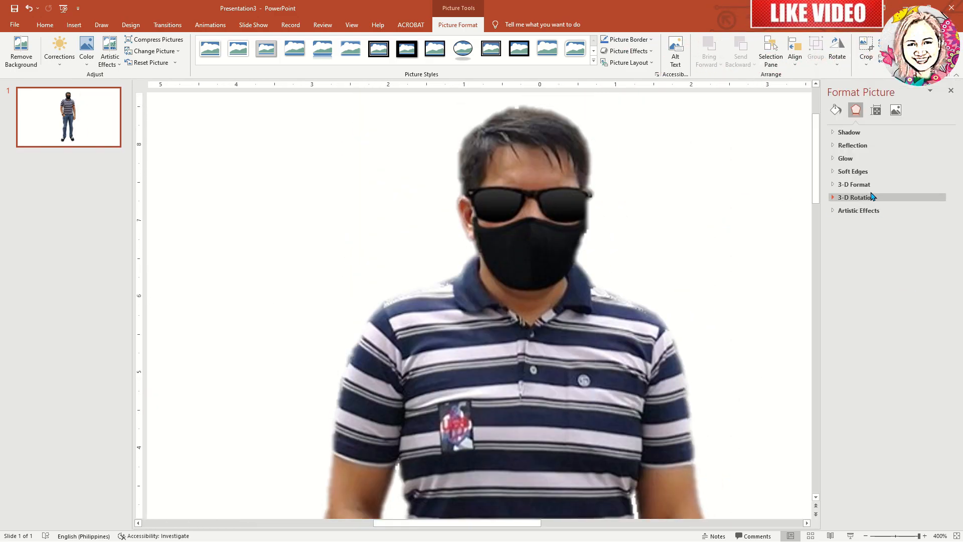
Crop the cut-out tightly around the man, about 17.19 cm by 6.22 cm.
click(852, 171)
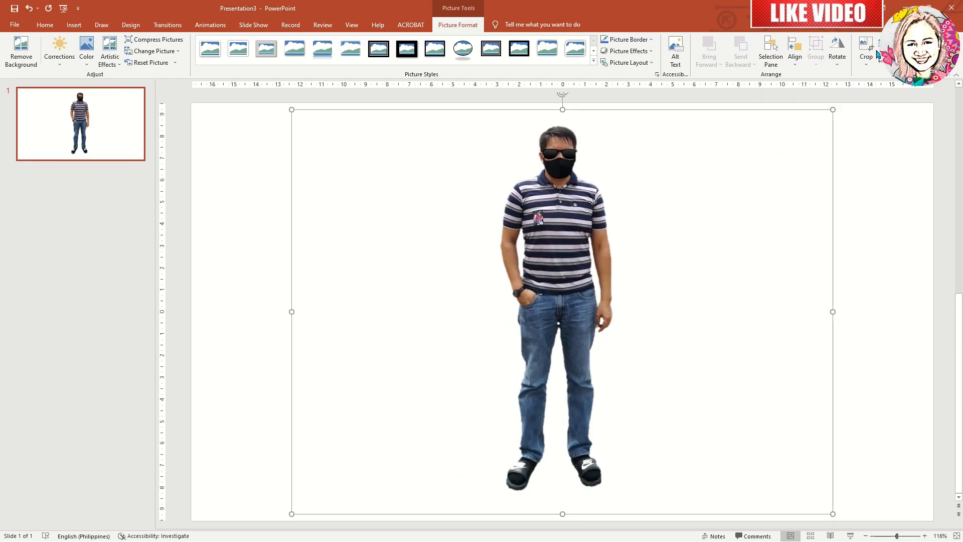
click(867, 46)
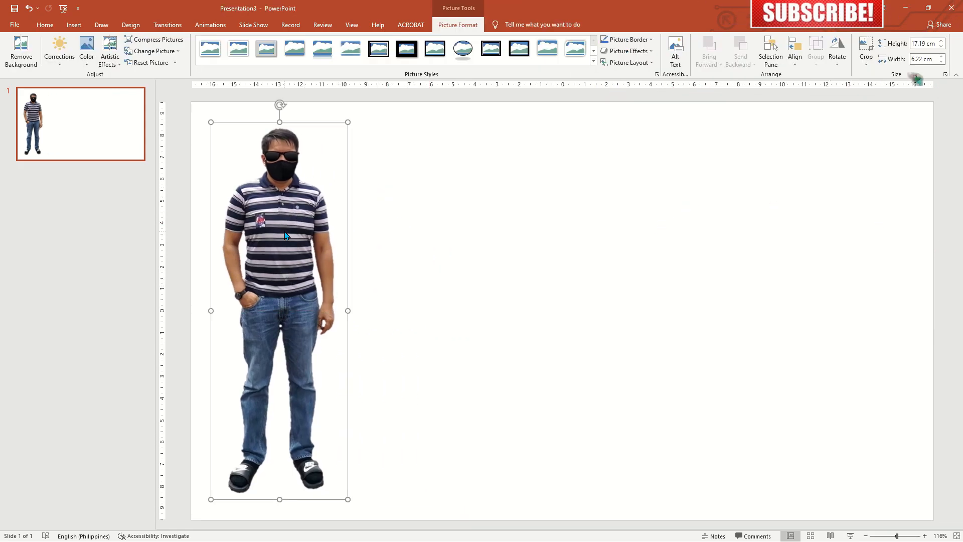
Begin saving the cut-out man as a picture, then cancel without saving.
right_click(287, 236)
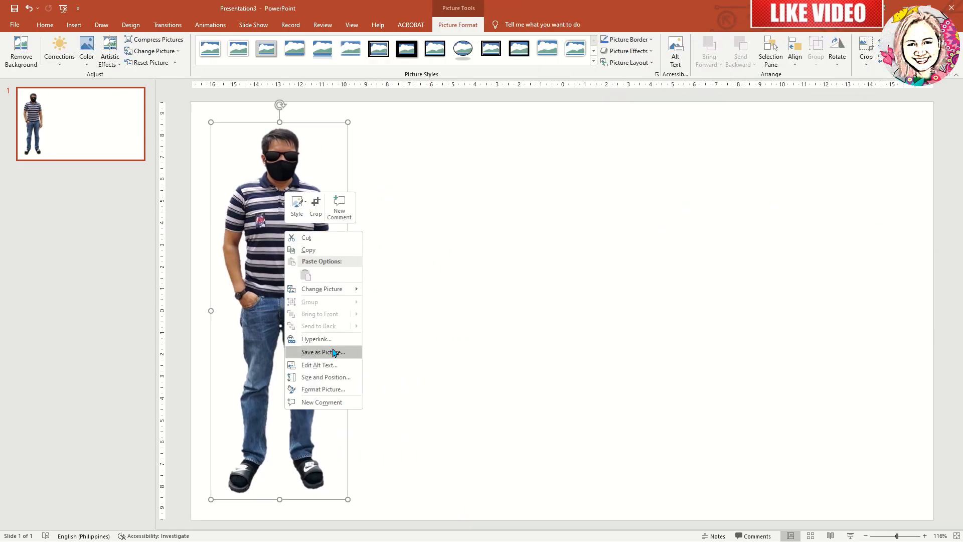
click(323, 352)
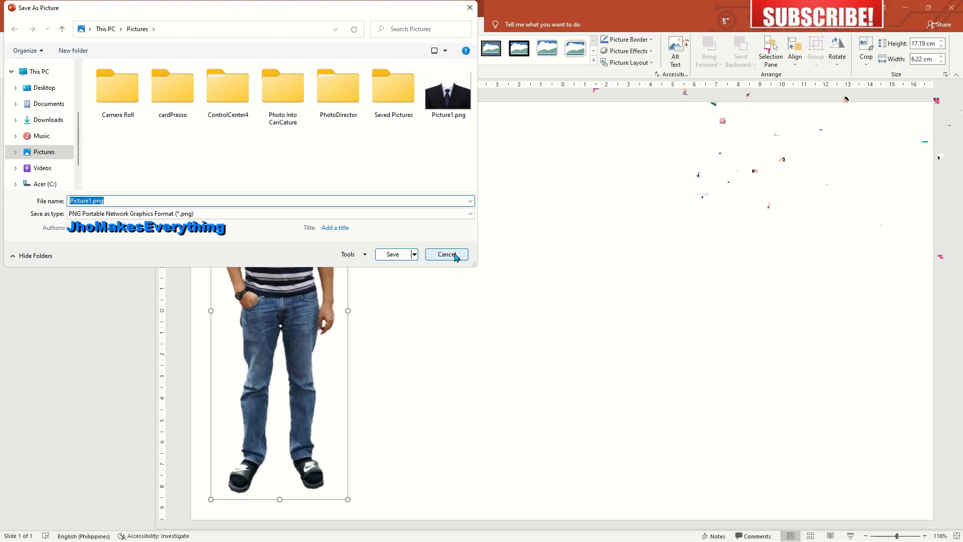
click(447, 255)
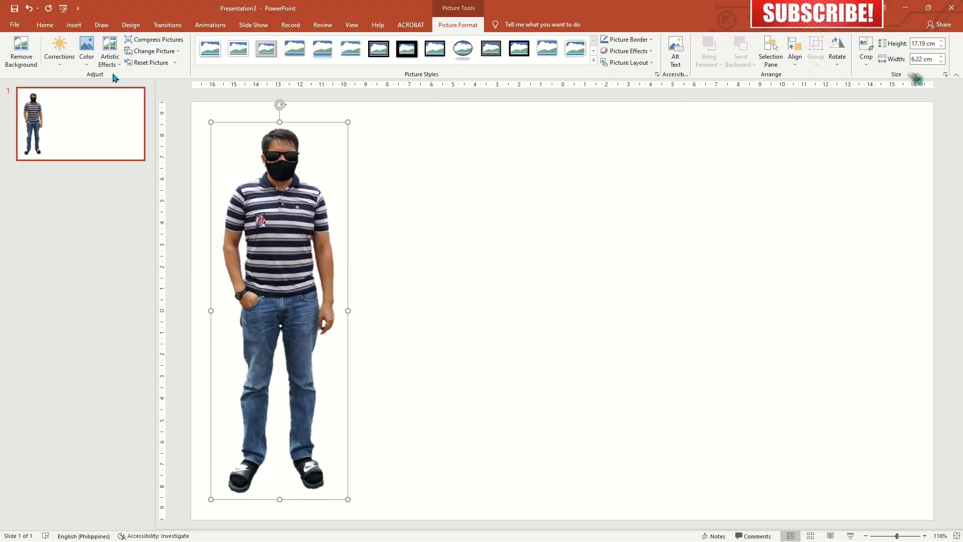
click(74, 24)
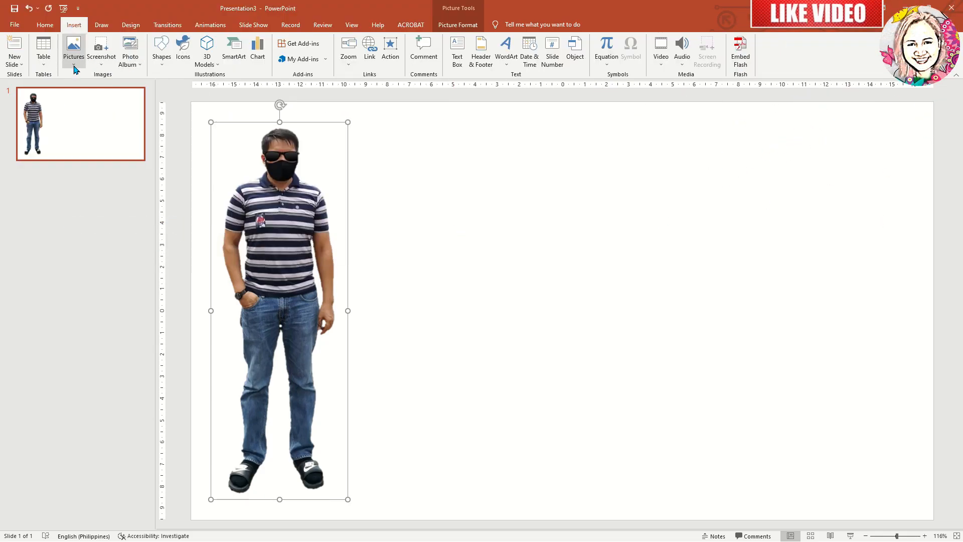
Insert beach1.jpeg and place the palm-tree beach photo behind the cut-out man.
click(73, 45)
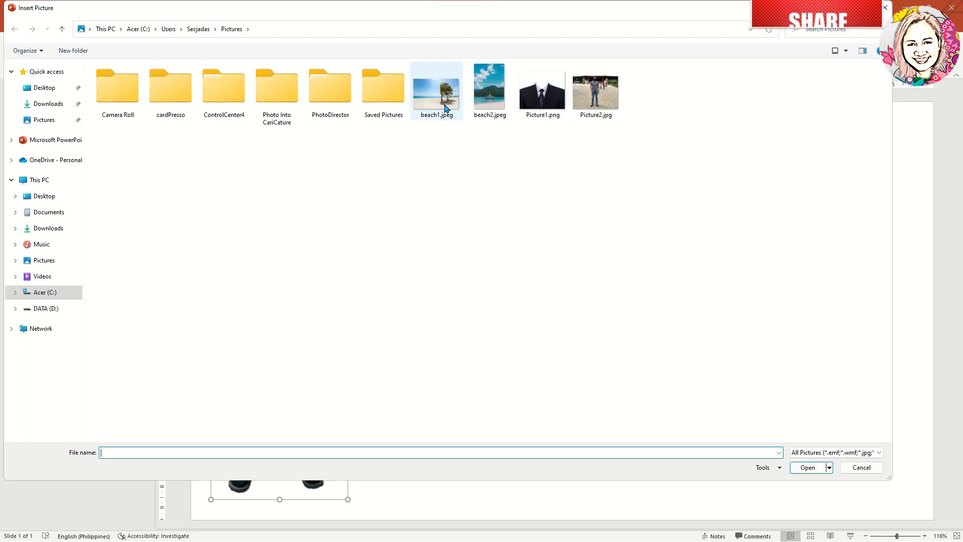
click(436, 90)
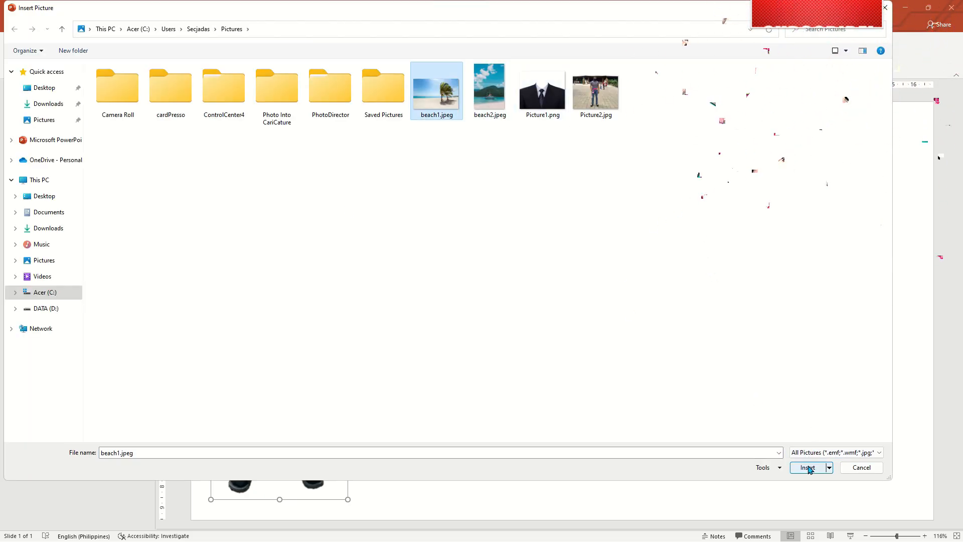
click(807, 468)
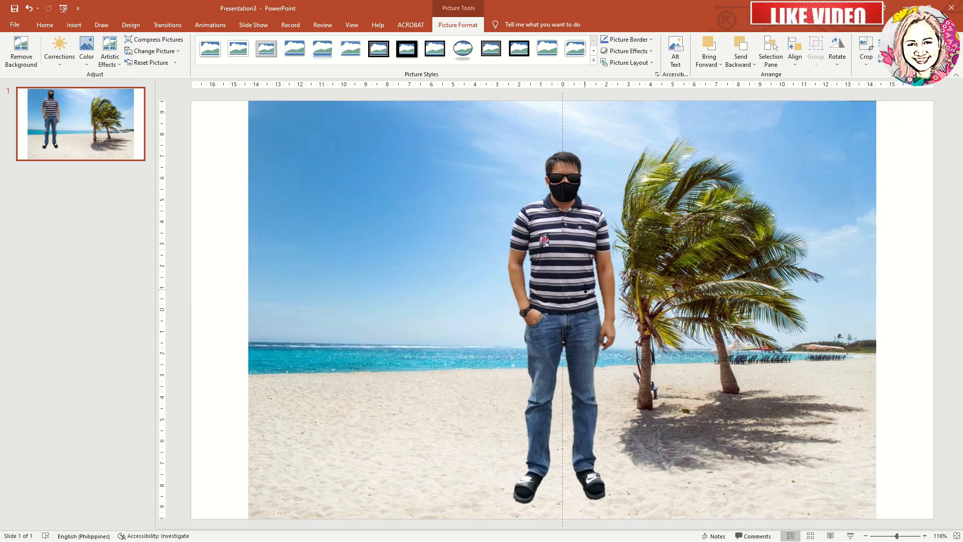
drag(556, 307, 309, 438)
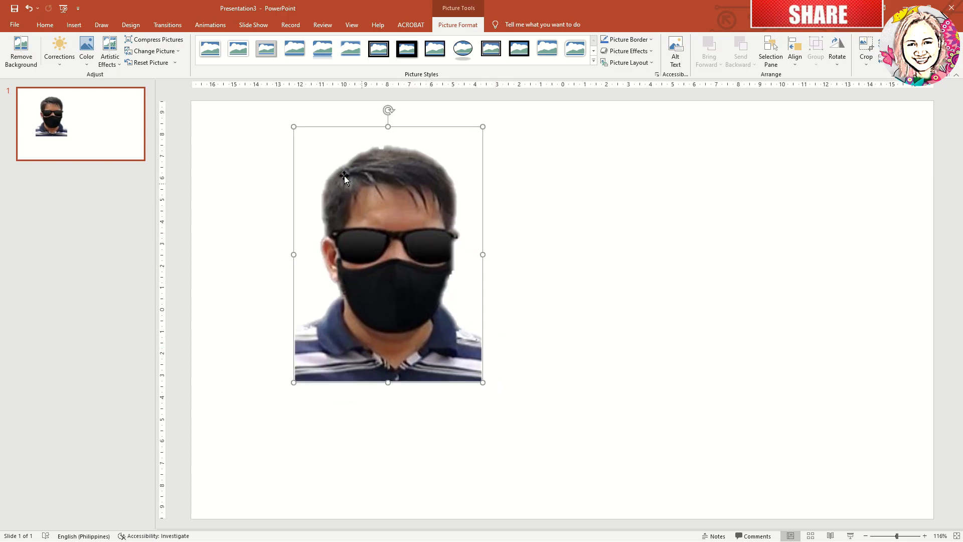
Remove the head photo's background, keeping the hair and removing the striped shirt.
click(20, 50)
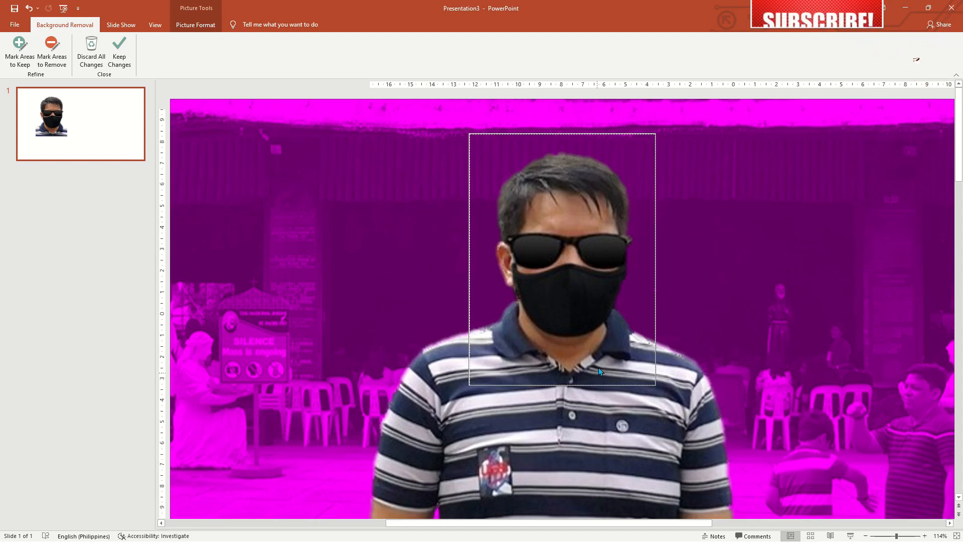
click(119, 48)
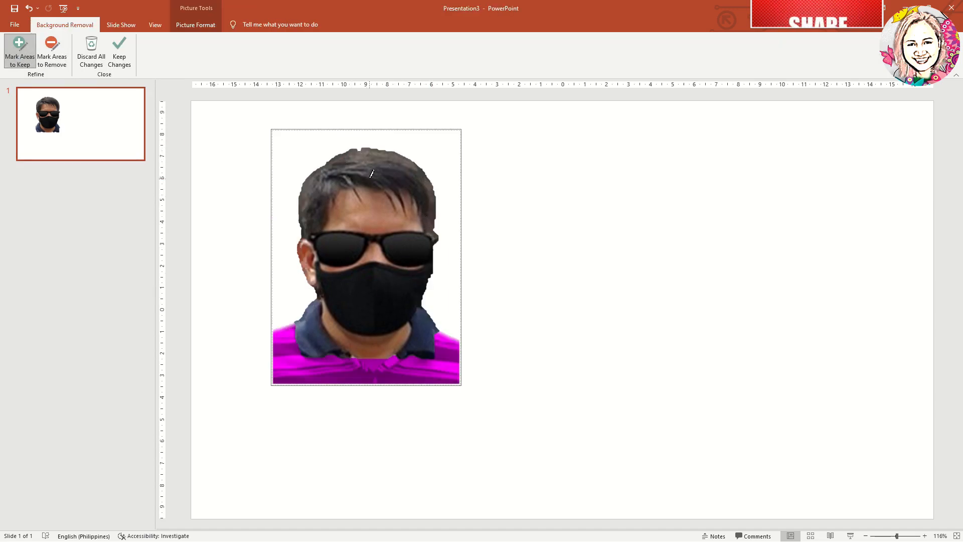
click(34, 10)
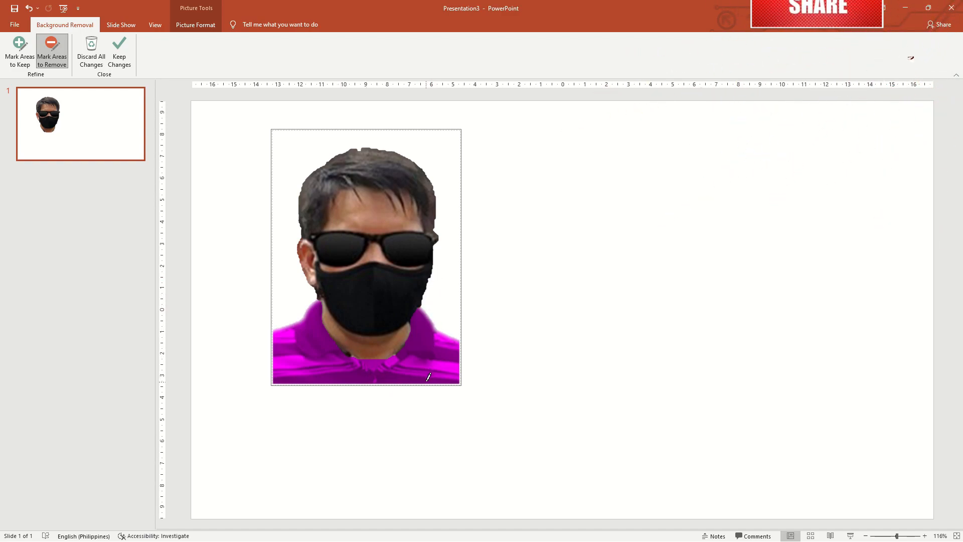
click(119, 50)
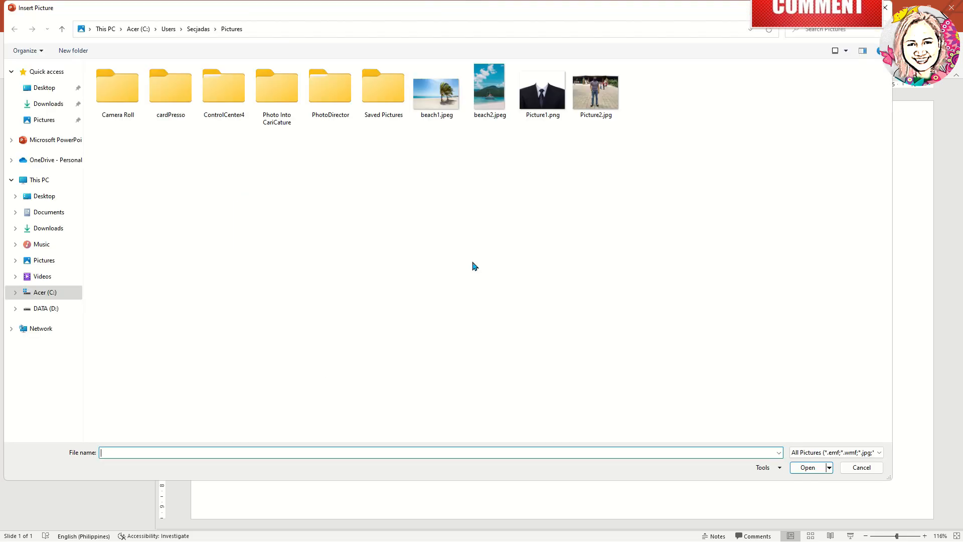
Insert Picture1.png, the dark suit-and-tie image, beneath the masked head.
click(807, 467)
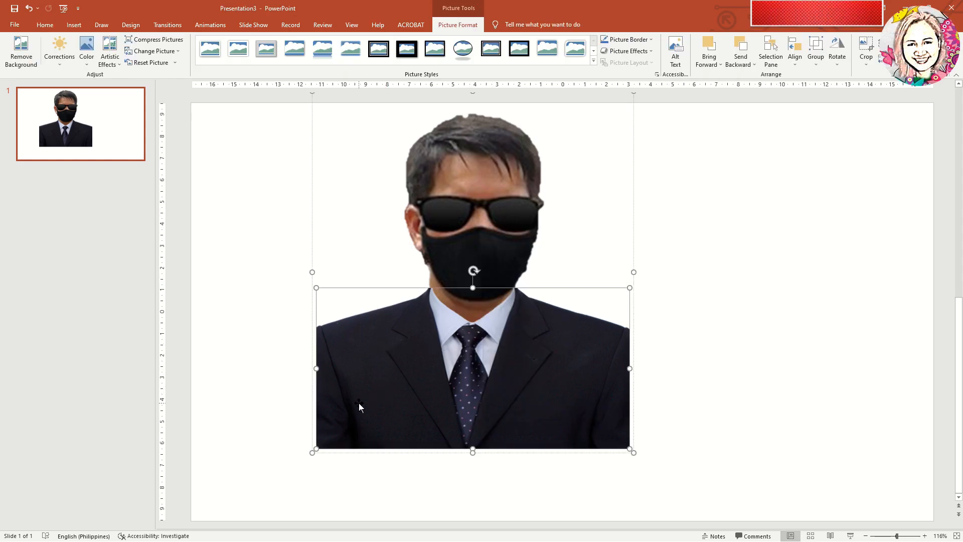
Group the head and suit pictures, then shrink the group toward the upper left.
click(59, 48)
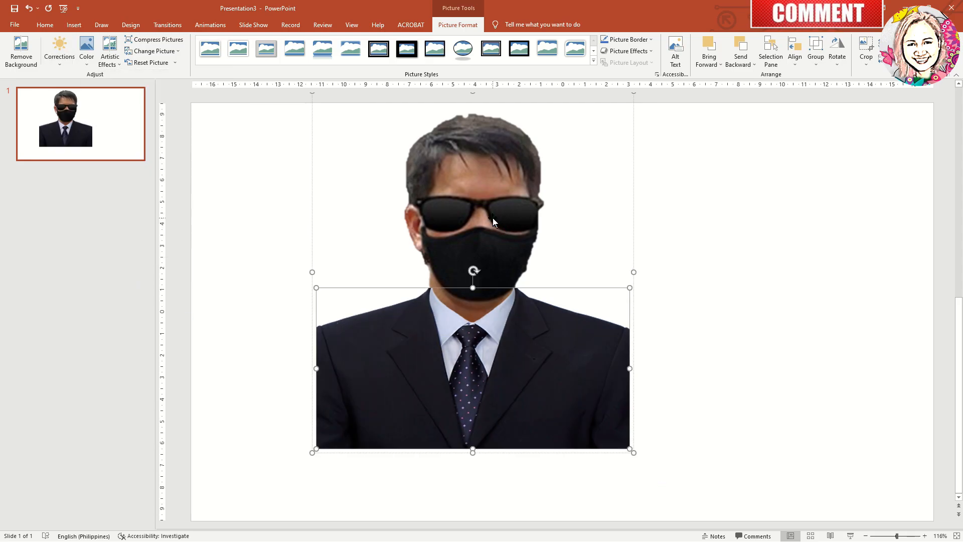
click(59, 45)
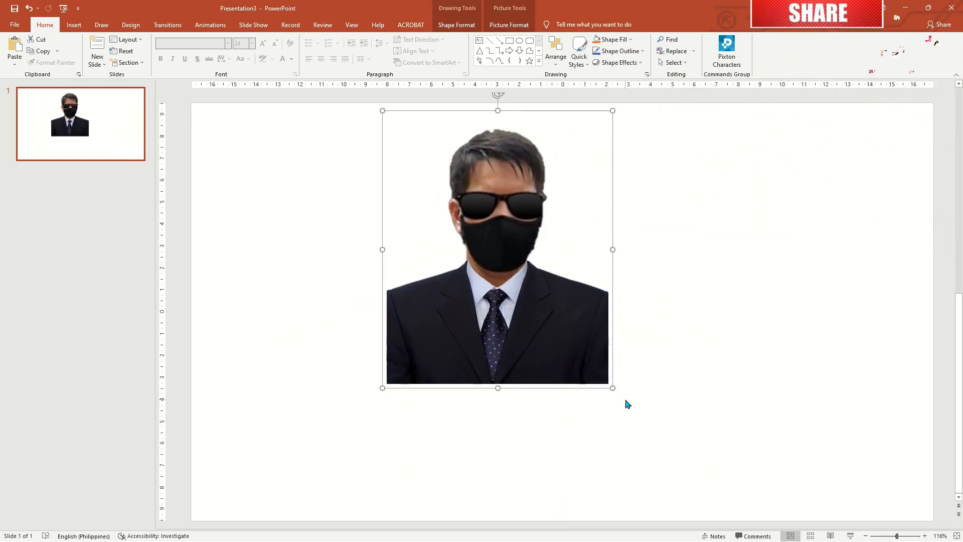
drag(613, 388, 364, 310)
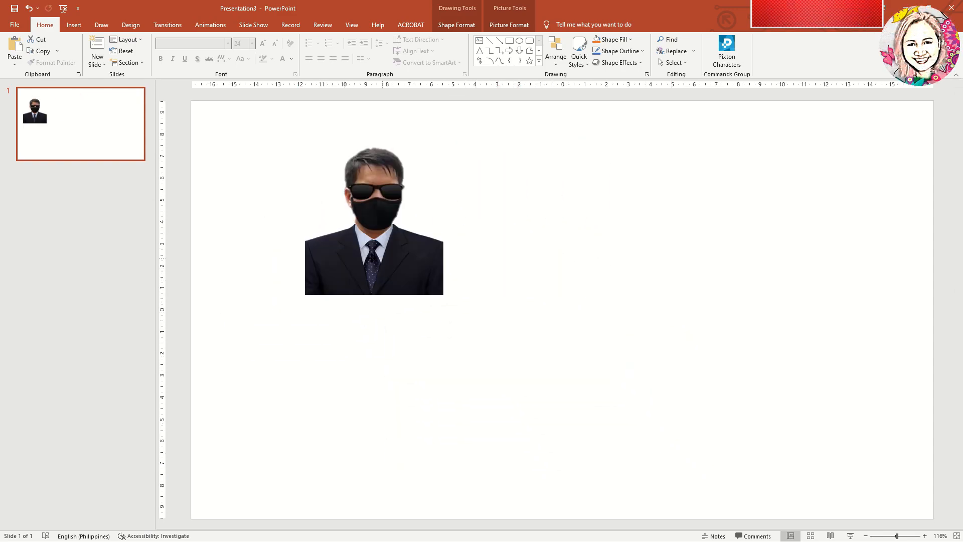
click(374, 226)
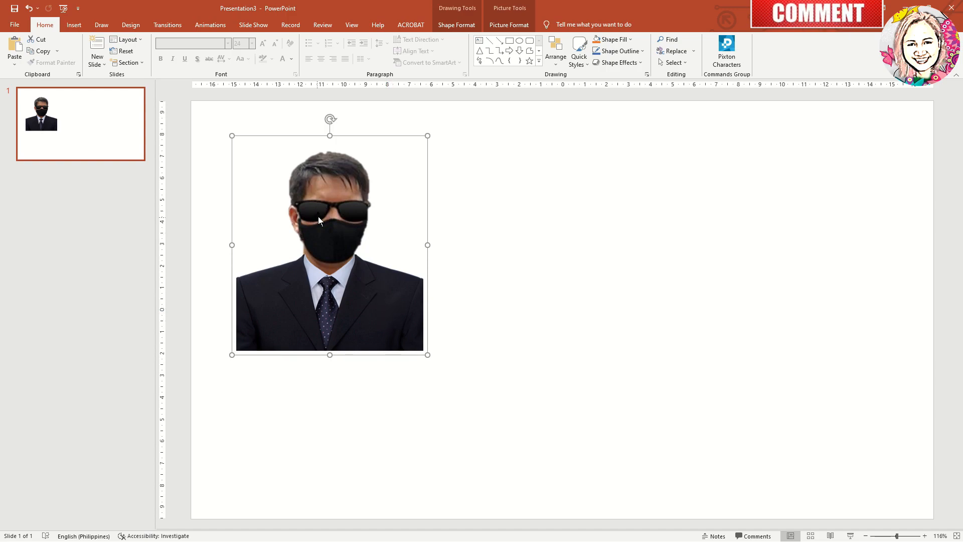
mouse_move(335, 232)
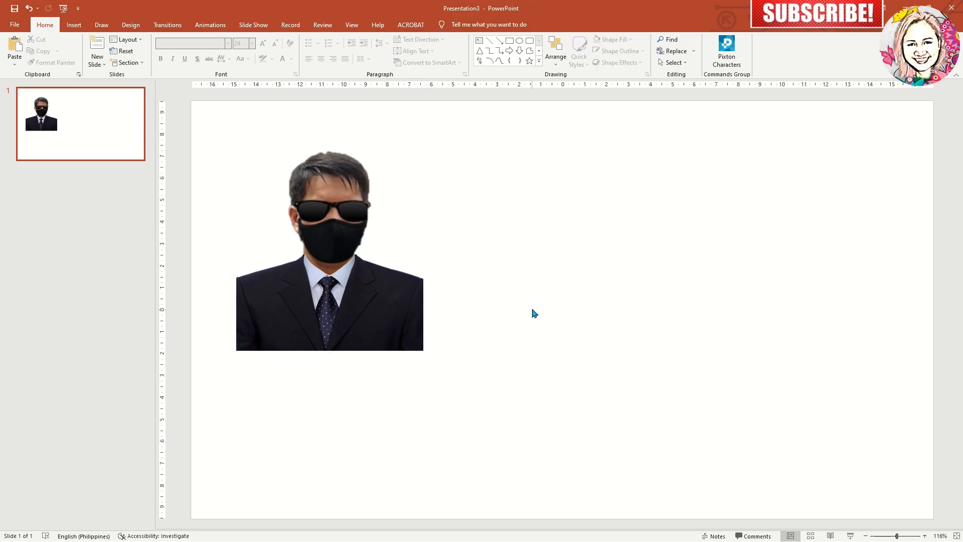
right_click(330, 245)
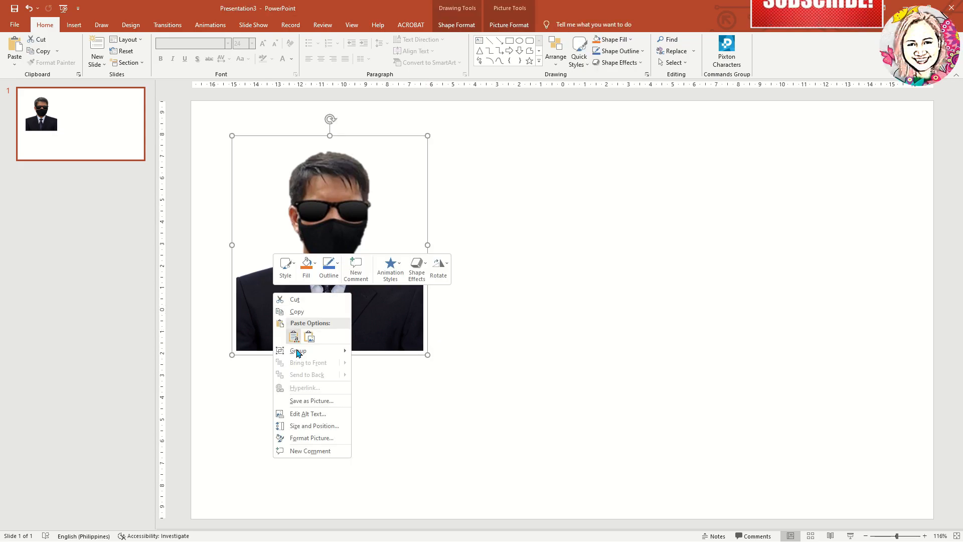
click(311, 401)
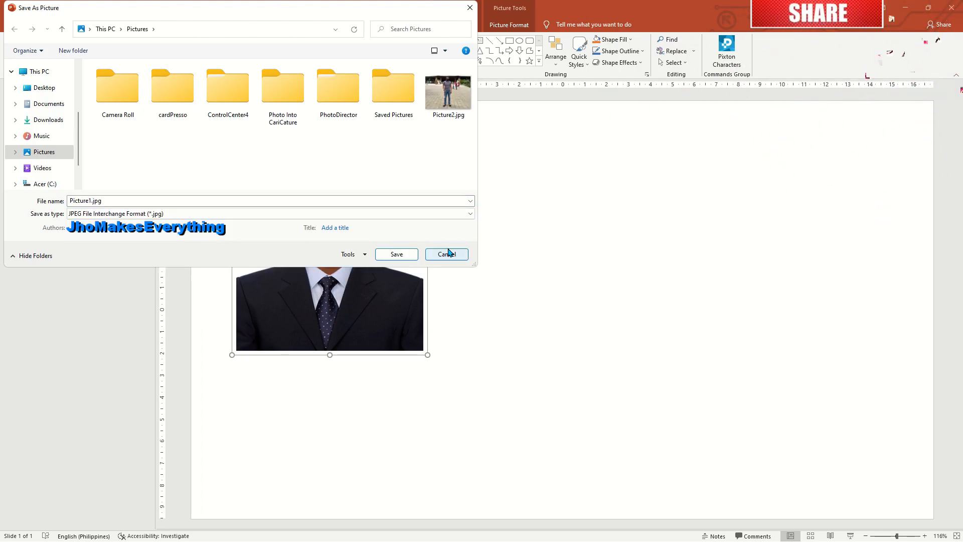
click(446, 253)
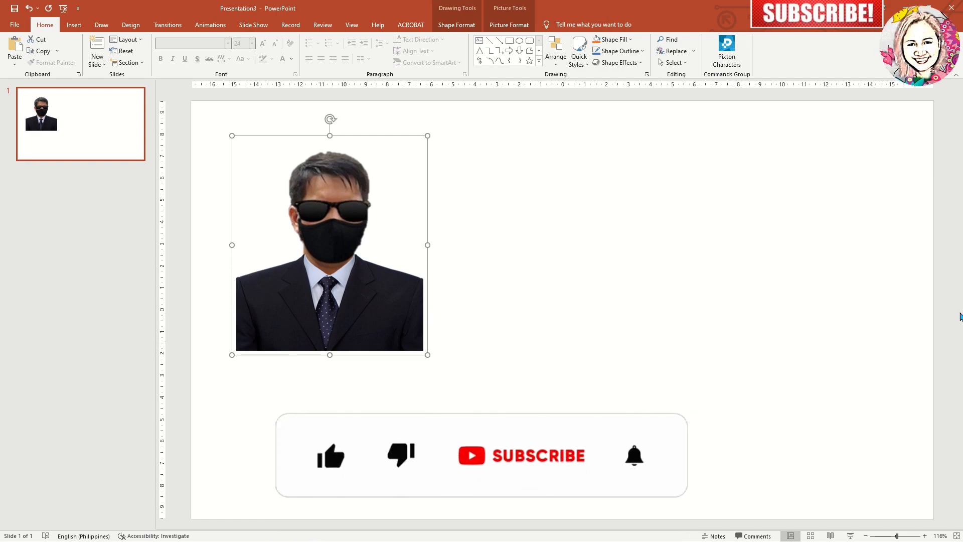